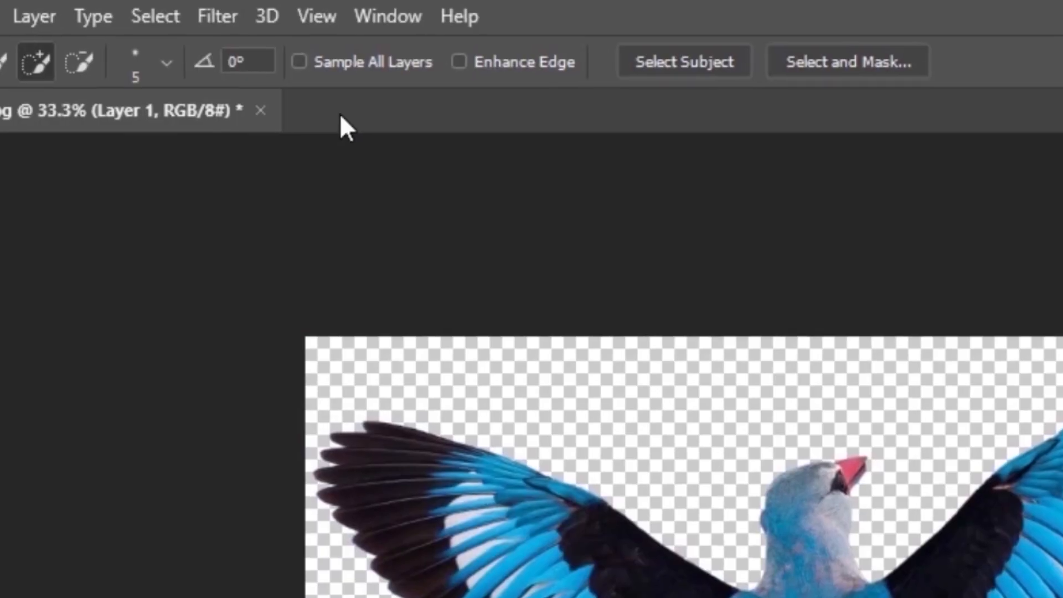
- Select the light blue wing feathers via Color Range (Fuzziness 70) and copy them to a new layer
click(154, 15)
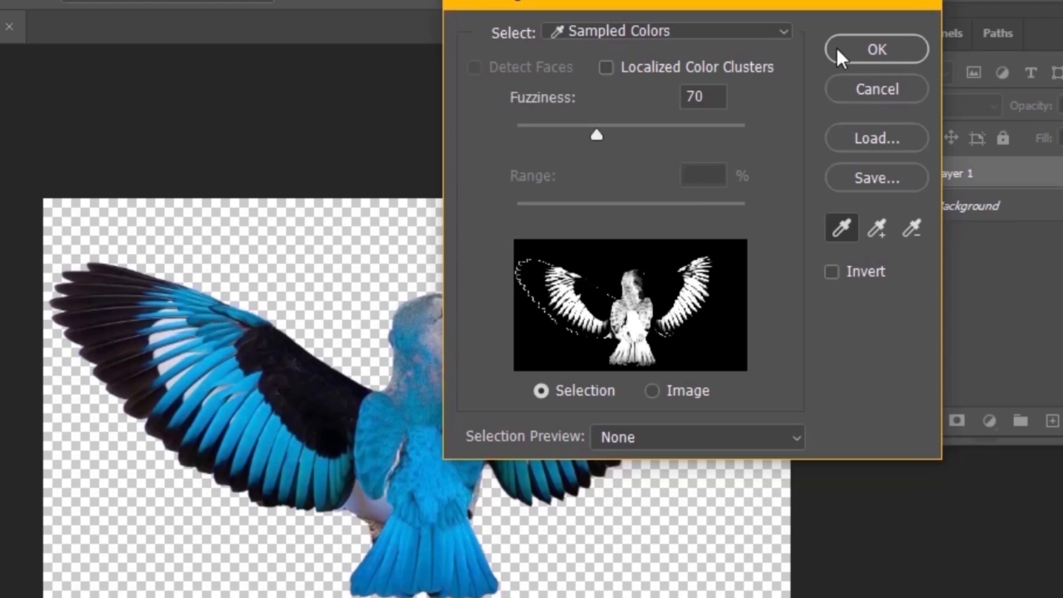
click(875, 49)
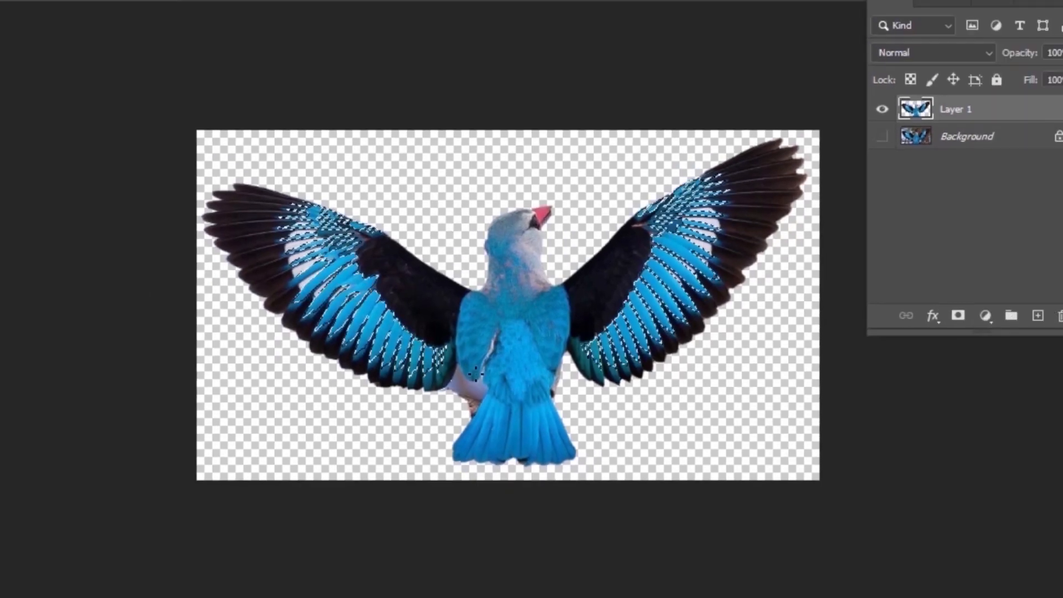
key(ctrl+j)
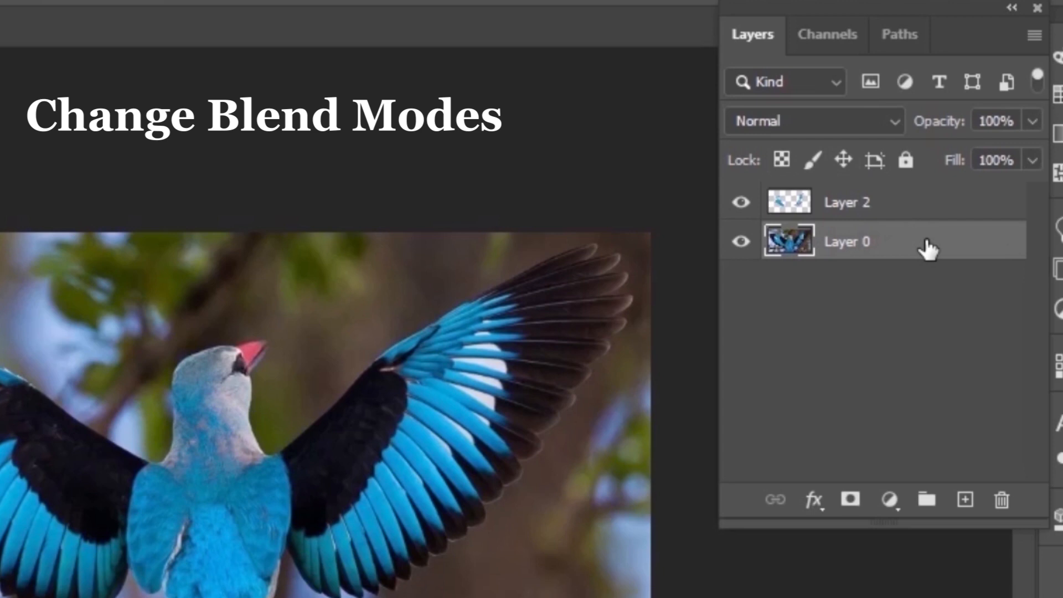
- Add a Moonlight.3DL Color Lookup adjustment above Layer 0, then select the feather layer
click(891, 499)
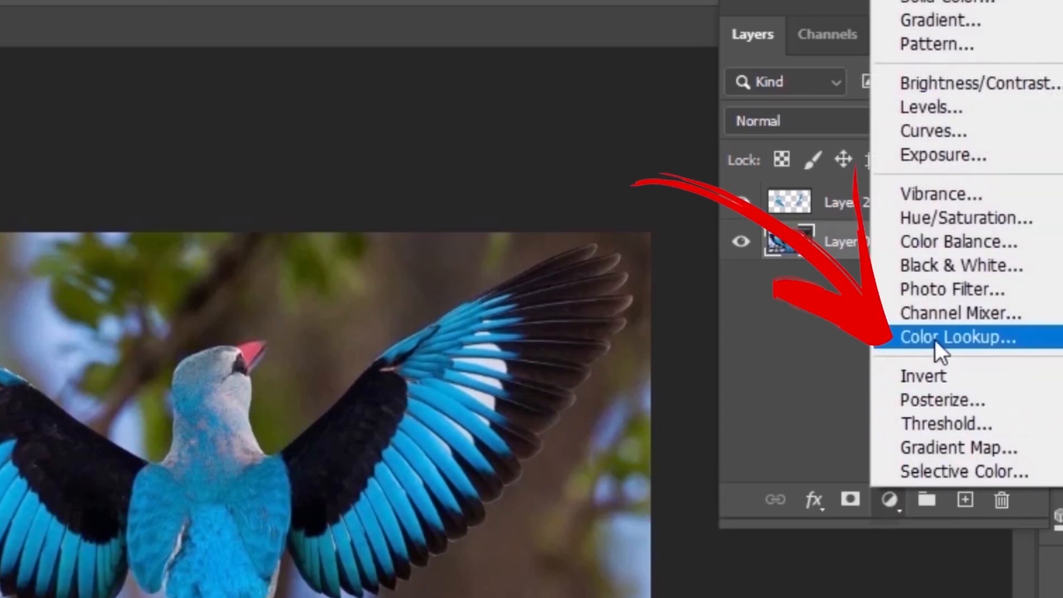
click(957, 336)
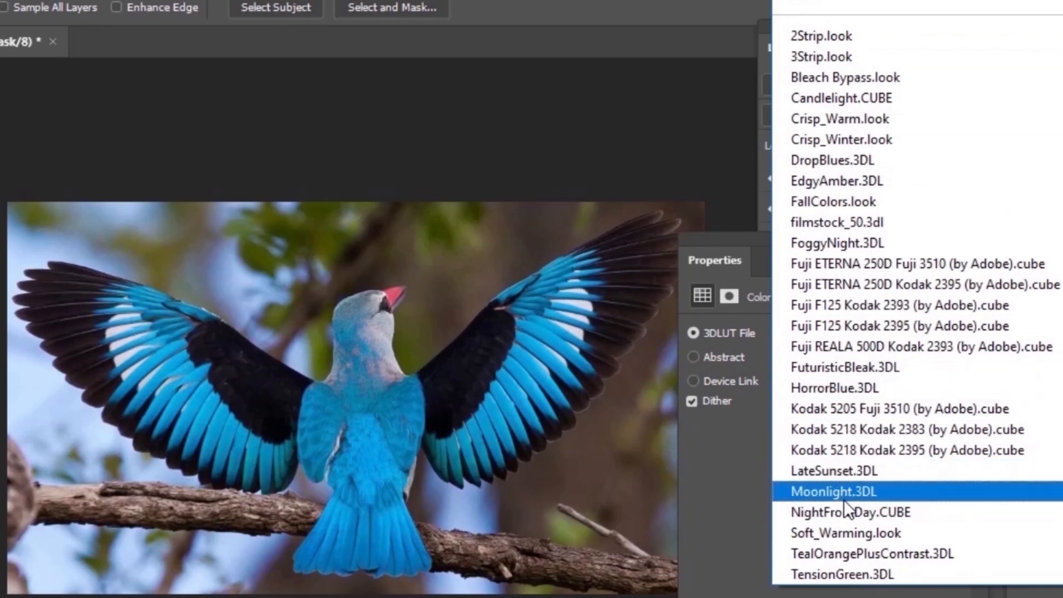
click(839, 492)
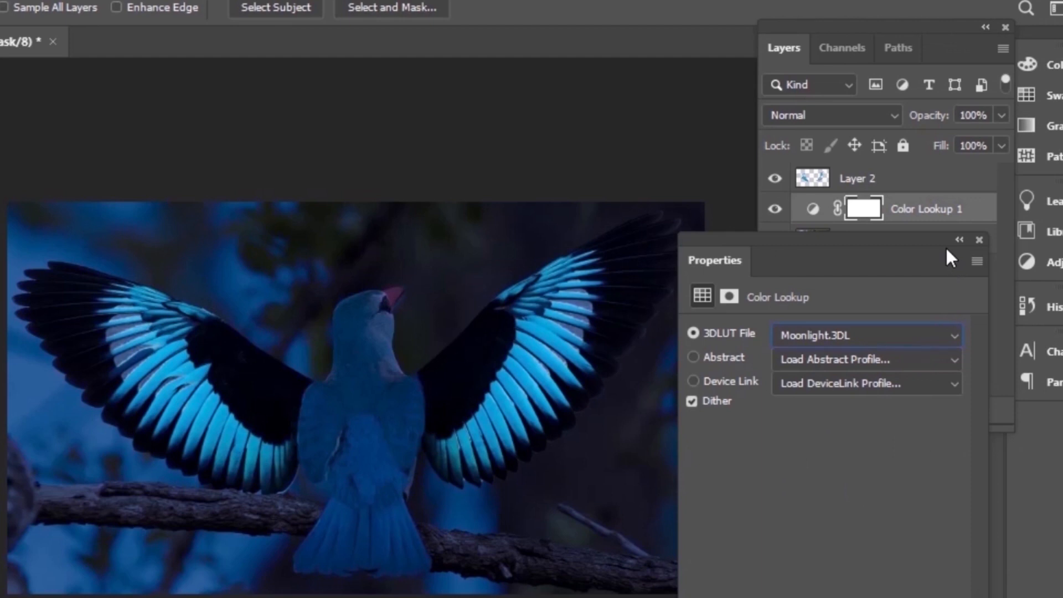
click(979, 240)
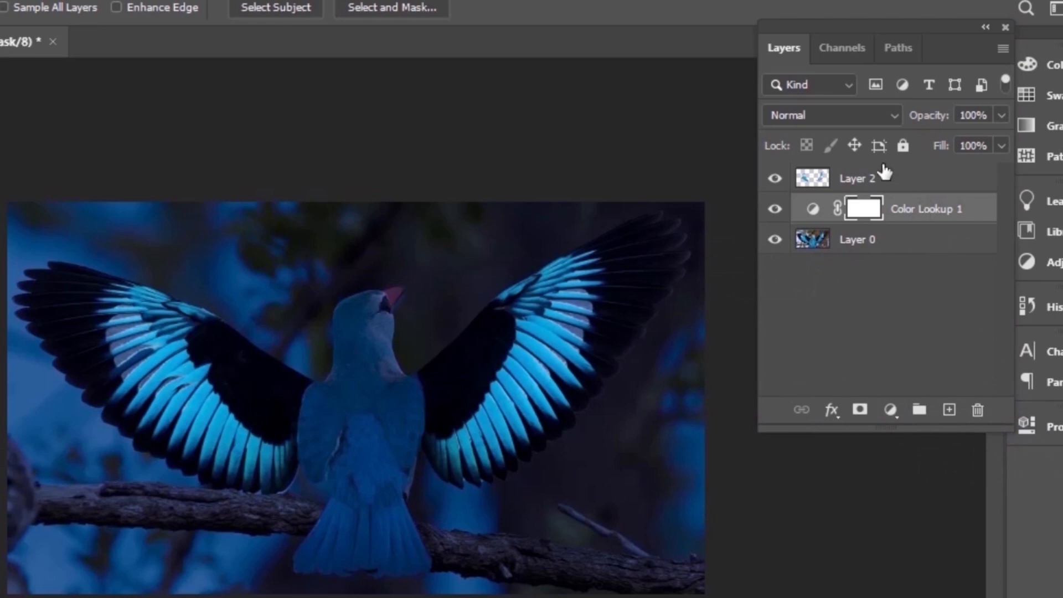
click(858, 178)
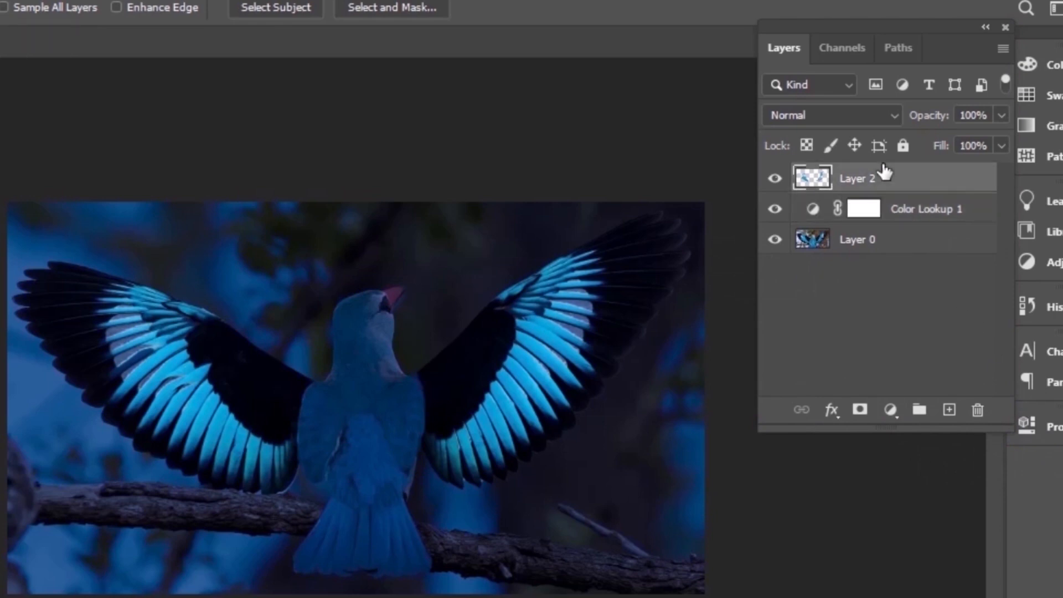
click(857, 239)
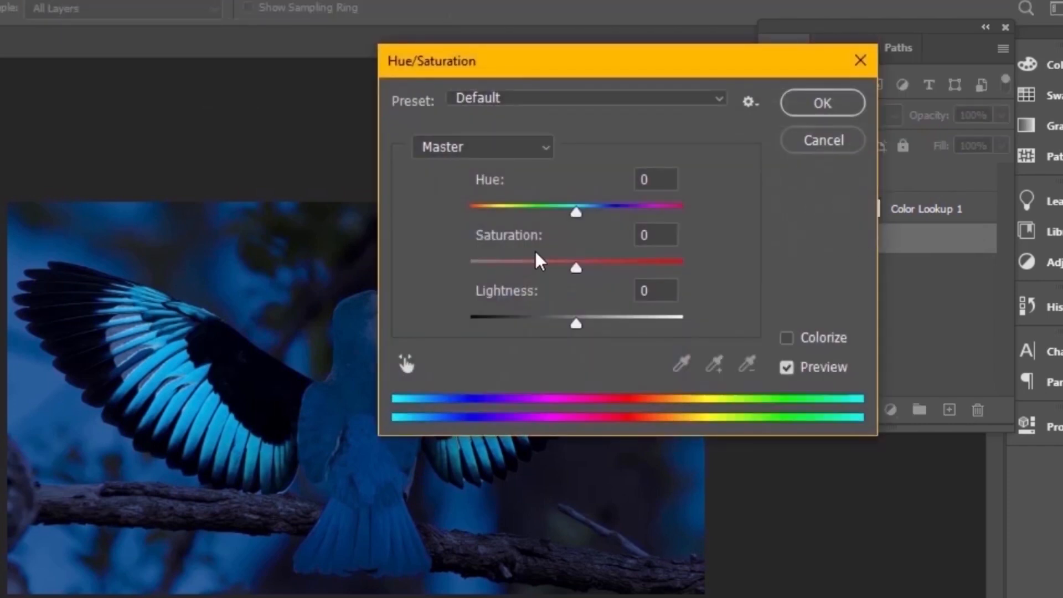
- Apply Hue/Saturation with Saturation -2 and Lightness -29
drag(575, 266, 562, 267)
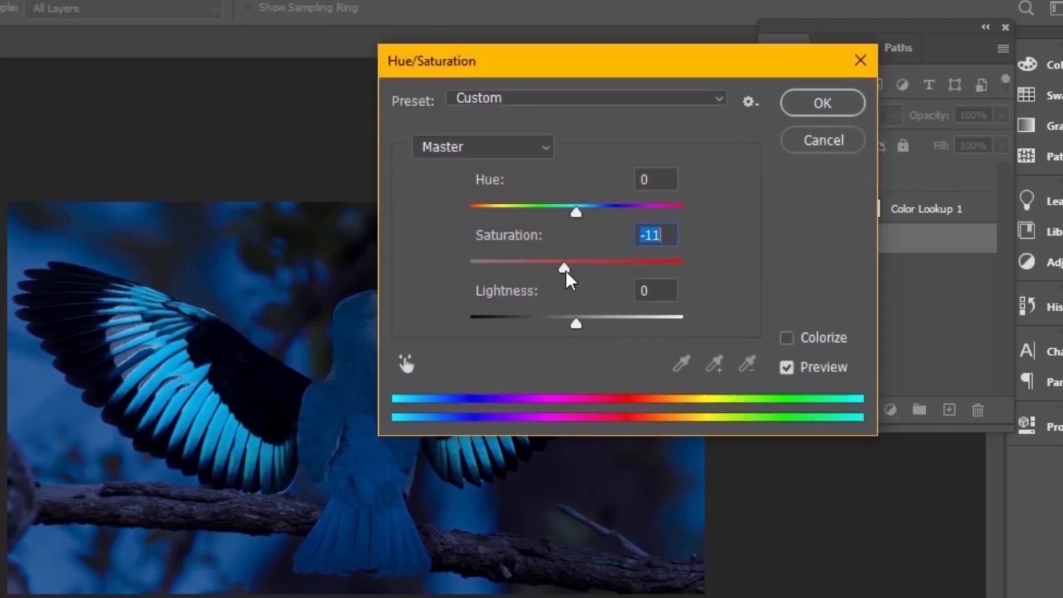
drag(576, 323, 556, 324)
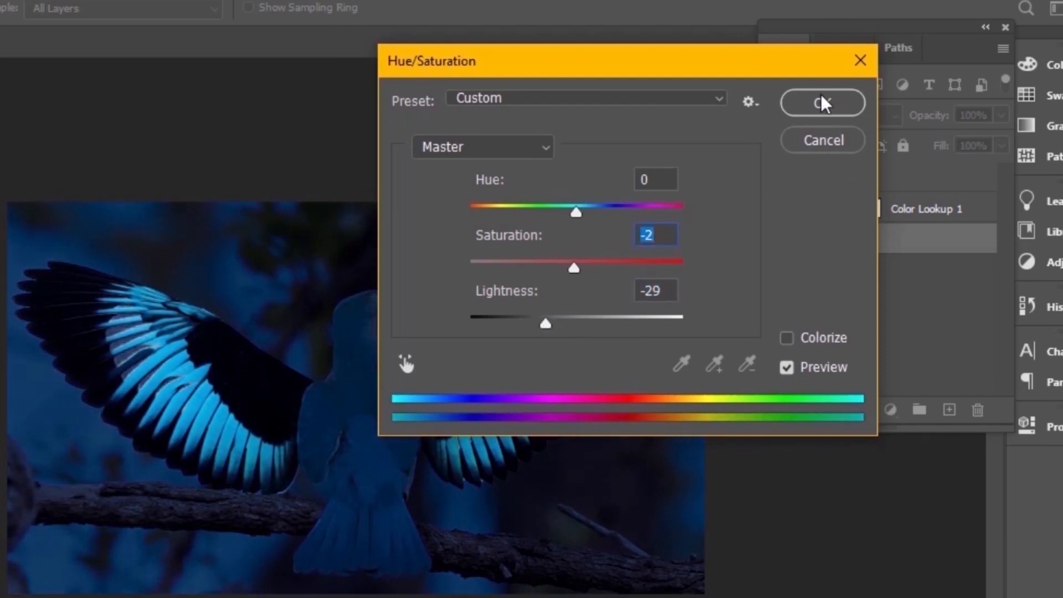
click(822, 103)
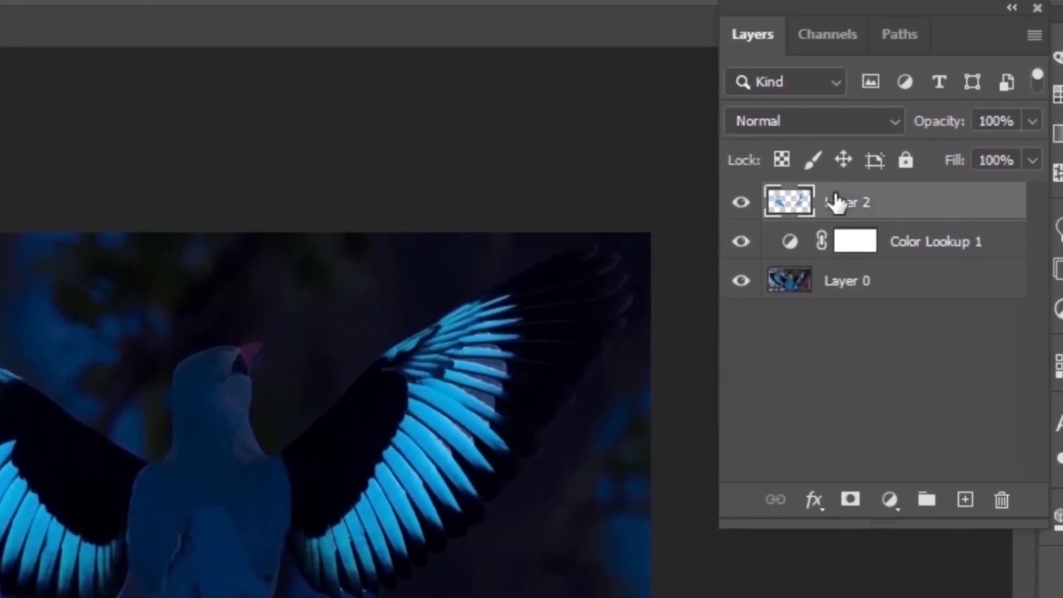
- Set Layer 2's blend mode to Linear Dodge (Add)
click(810, 121)
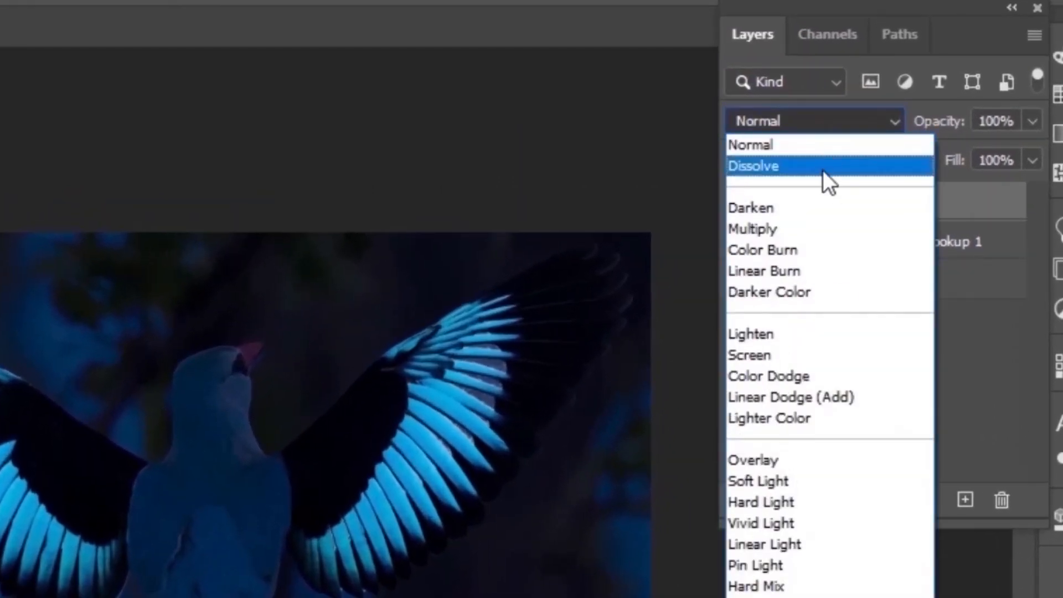
click(790, 397)
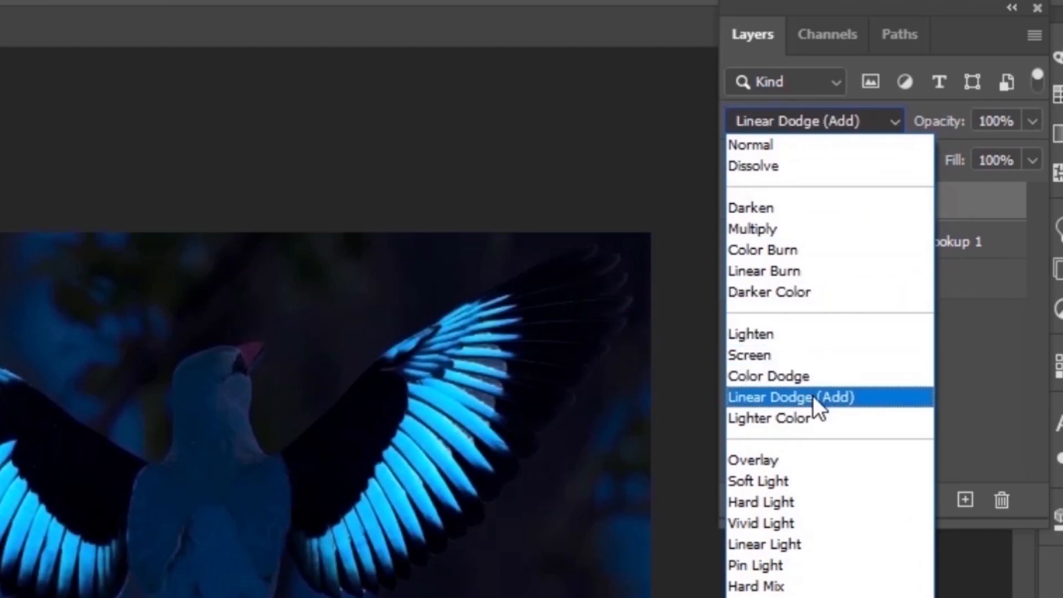
click(790, 396)
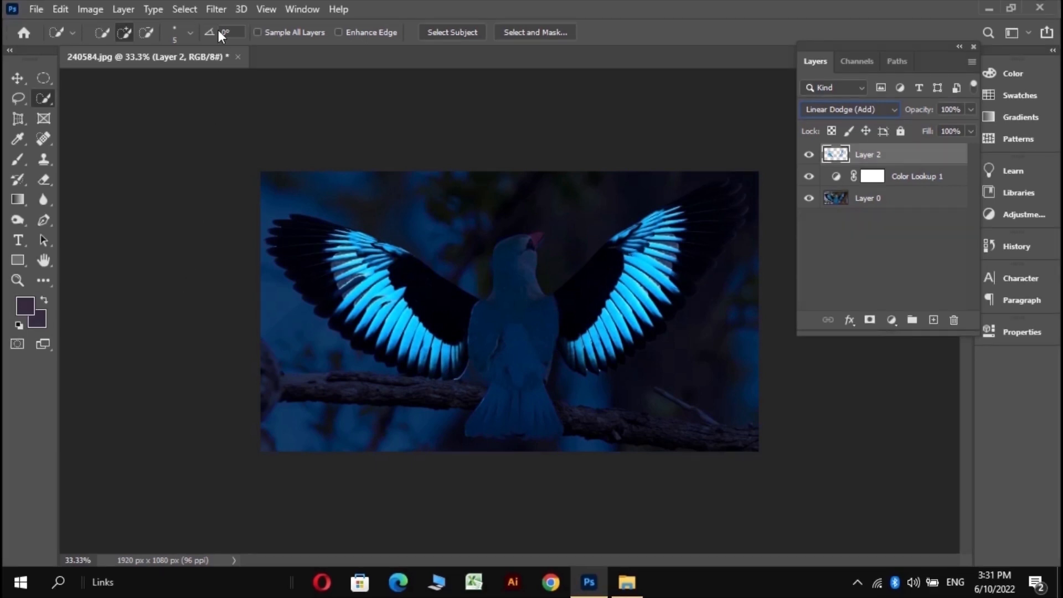
- Apply a 5 px Gaussian Blur to the feather layer
click(216, 9)
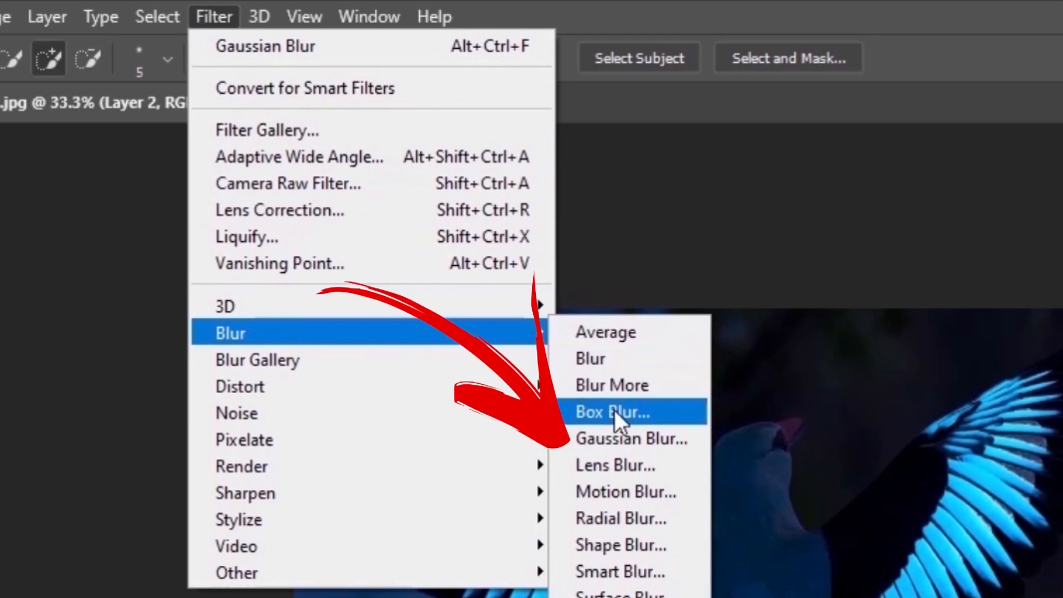
click(631, 438)
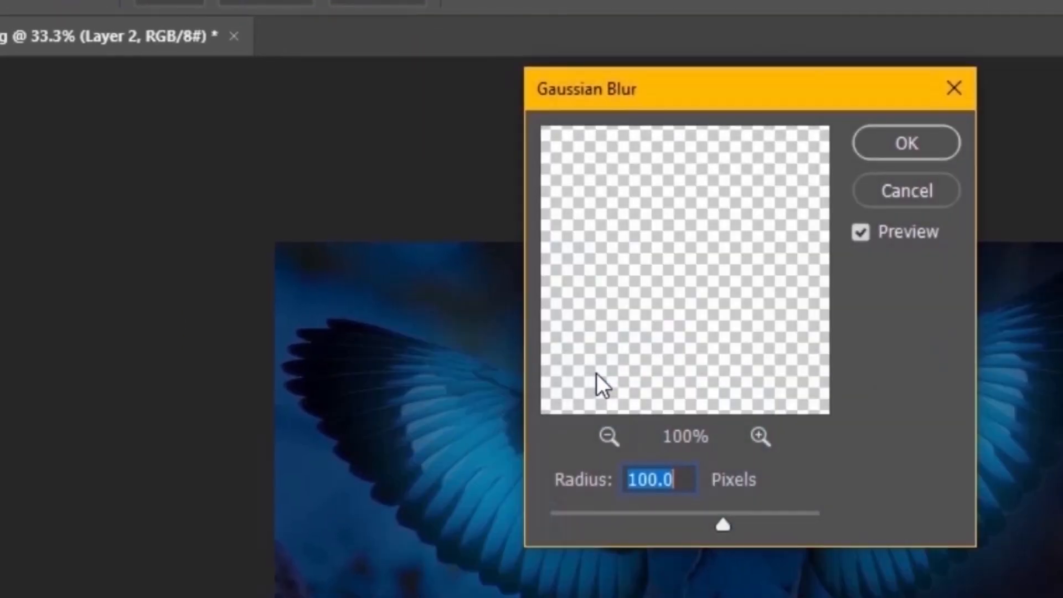
text(5)
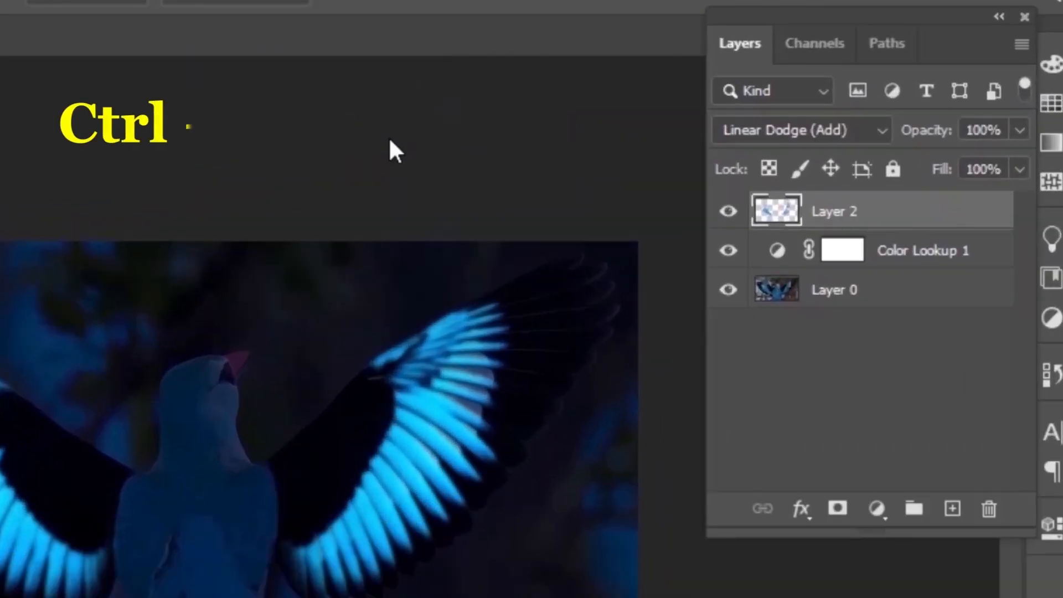
- Duplicate the blurred feather layer and blur the copy at 10 px
key(ctrl+j)
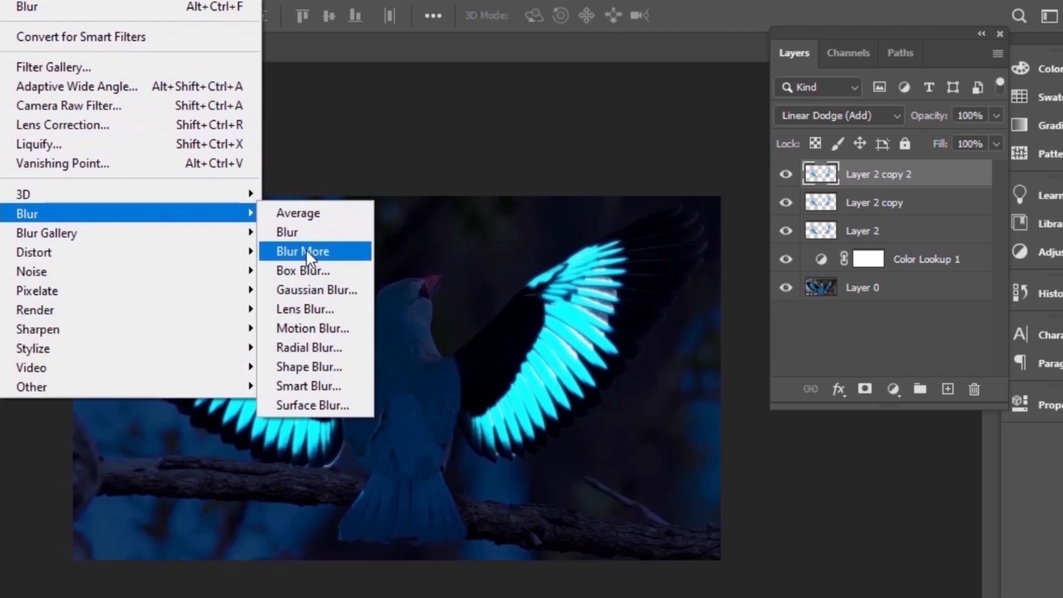
click(317, 290)
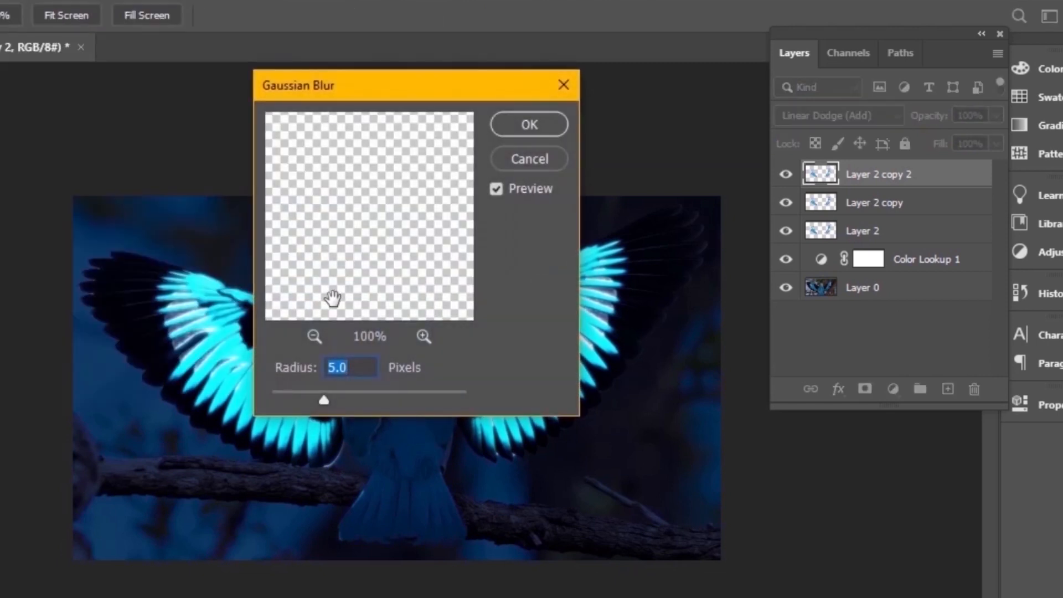
text(10)
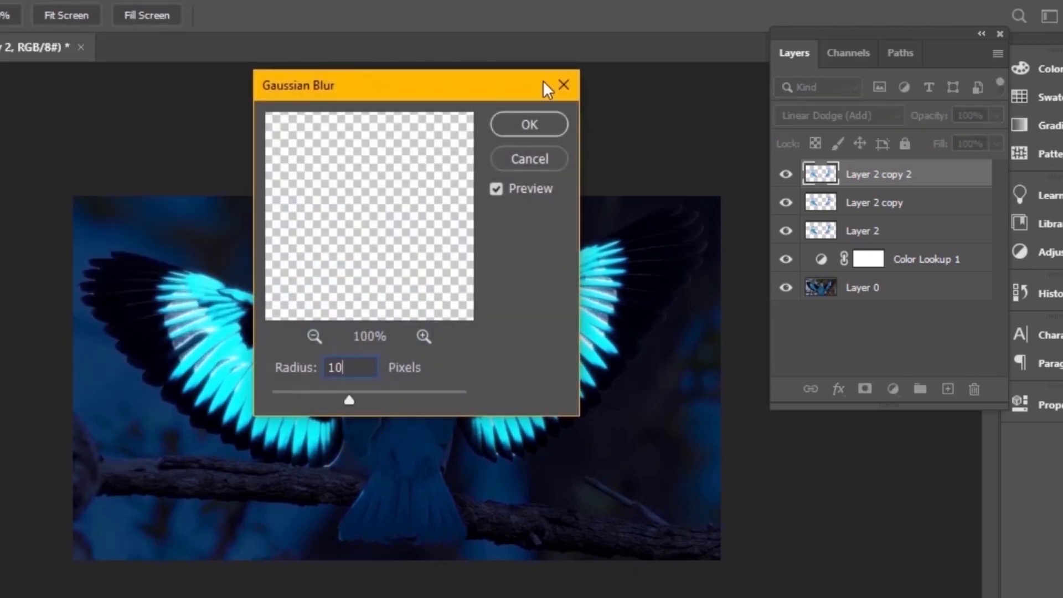
click(528, 124)
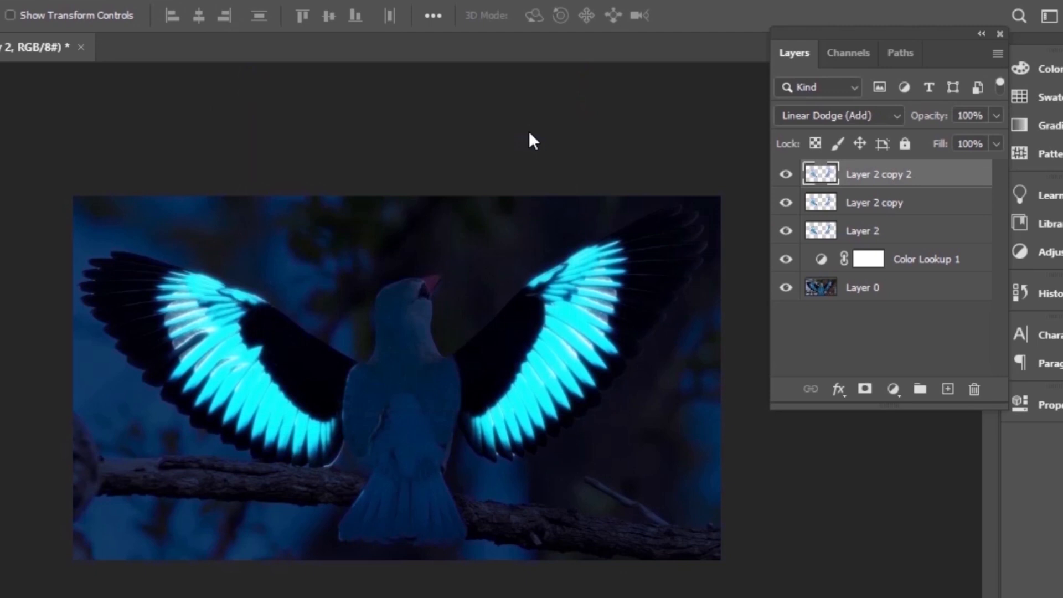
- Duplicate the top feather layer and blur further copies at 50 px and 150 px
key(ctrl+j)
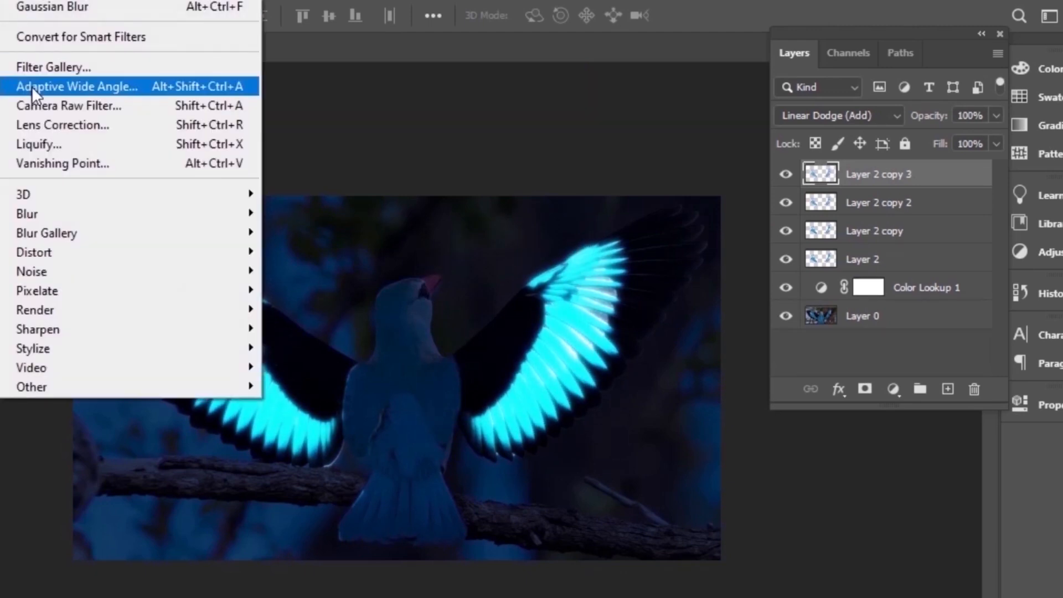
mouse_move(28, 214)
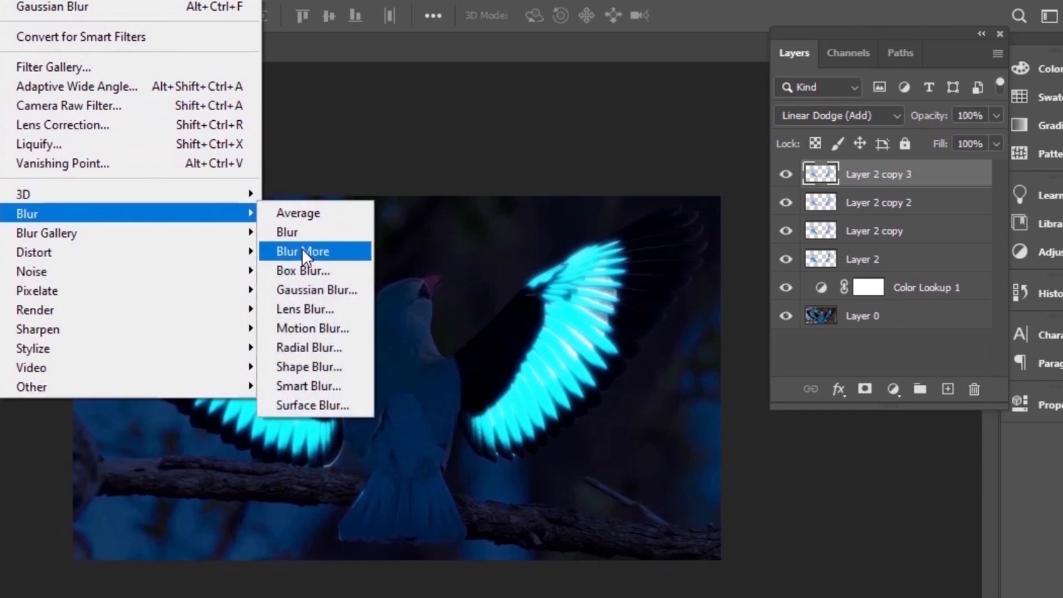
click(316, 290)
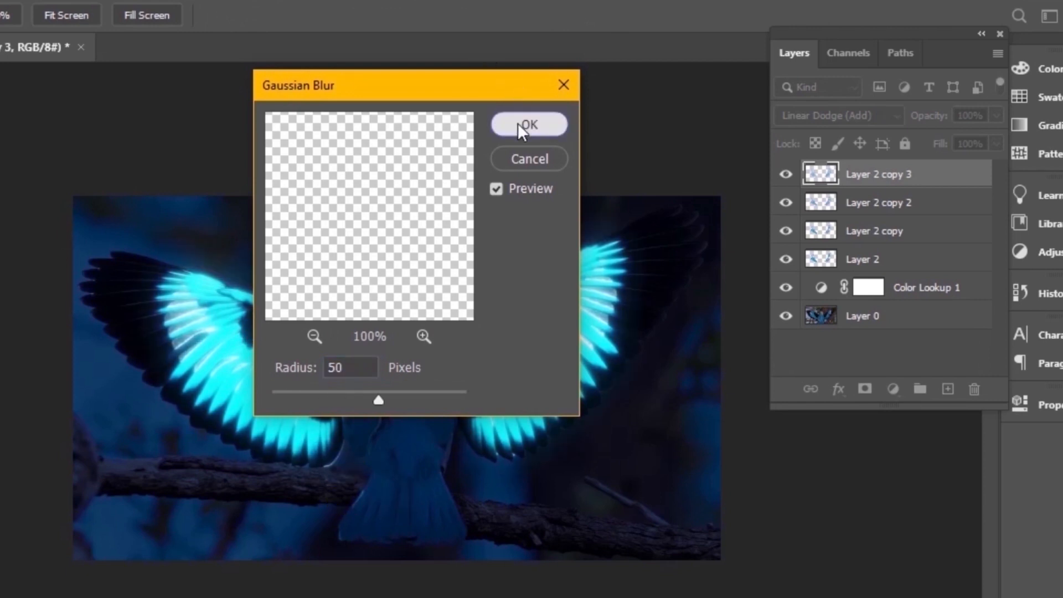
click(529, 124)
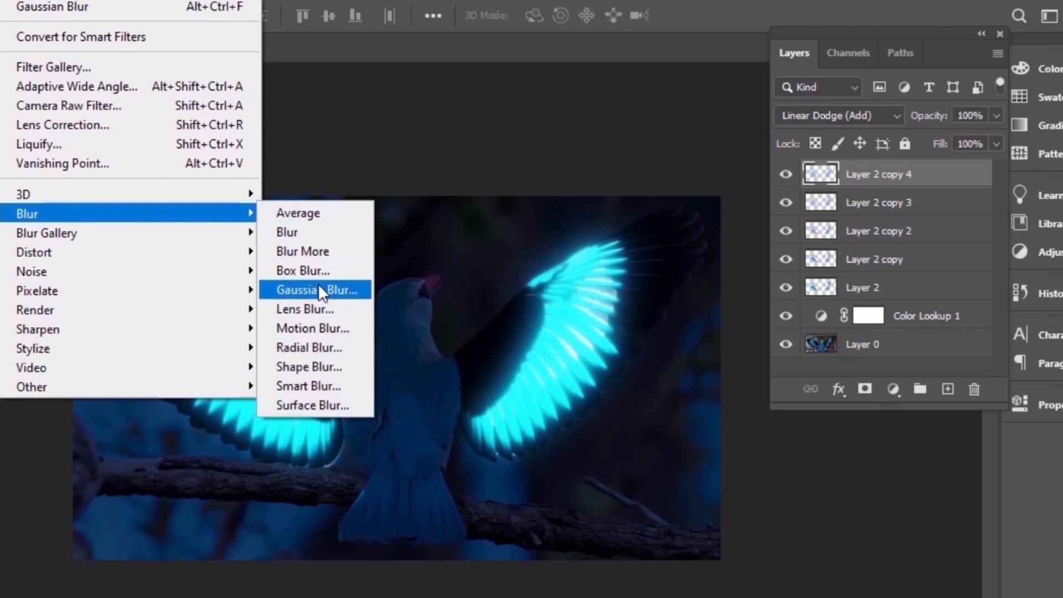
click(314, 290)
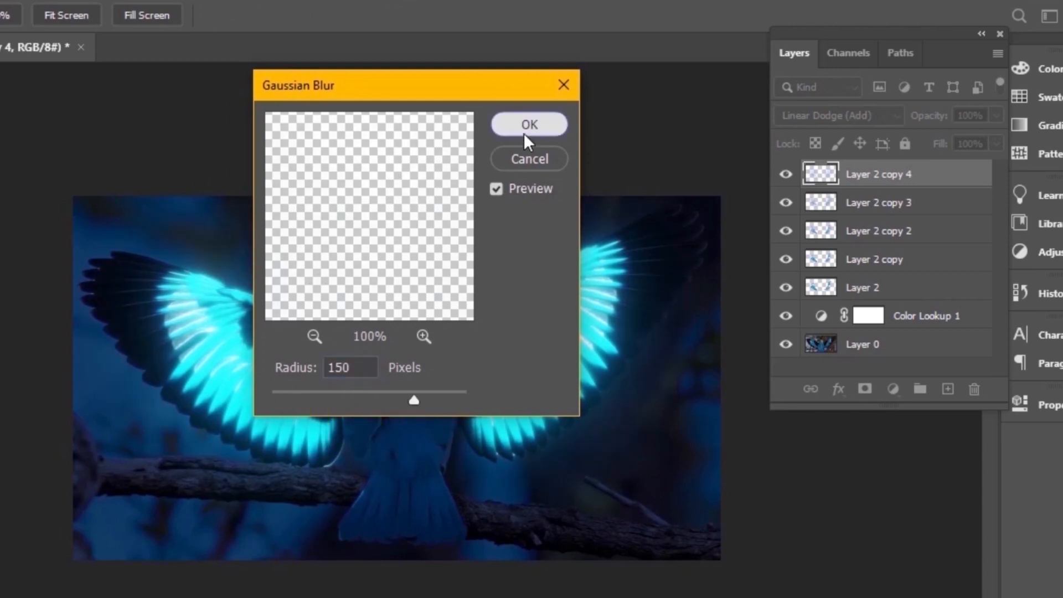
click(529, 124)
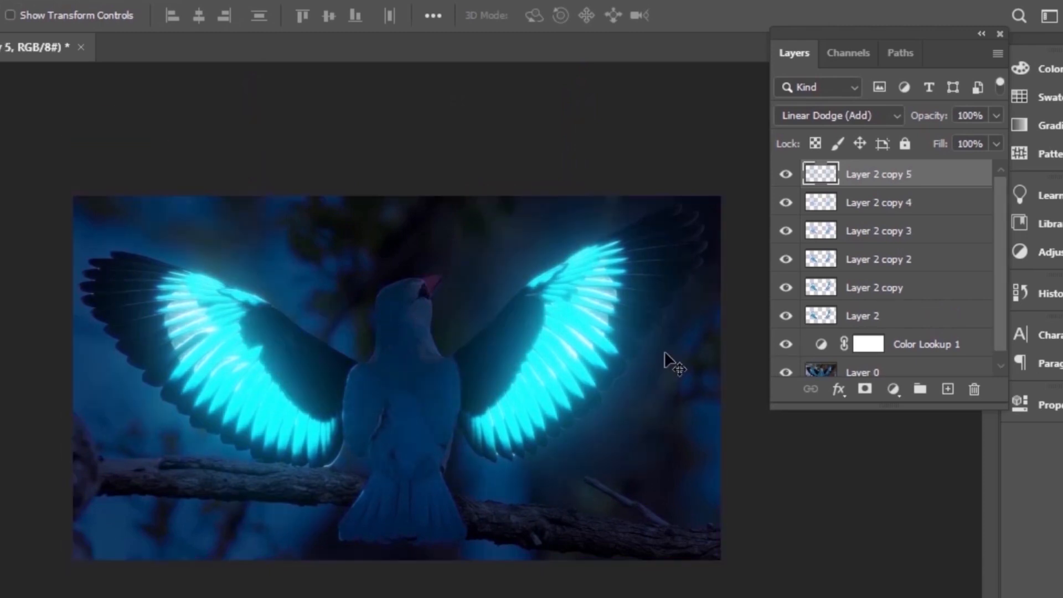
mouse_move(888, 319)
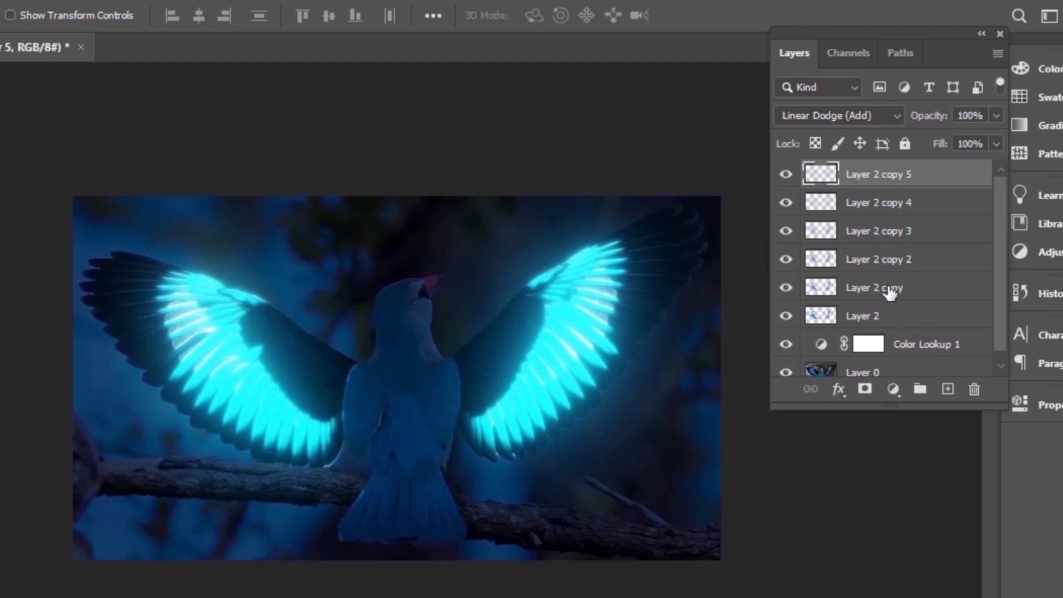
- Select Layer 2 copy in the Layers panel for moving above Layer 2 copy 5
click(876, 287)
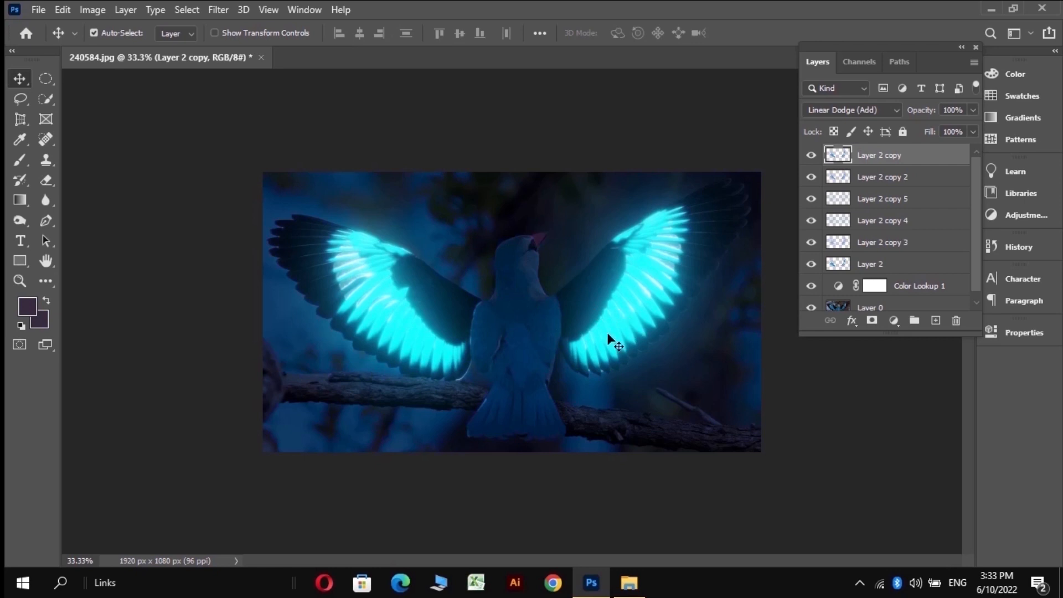
mouse_move(333, 357)
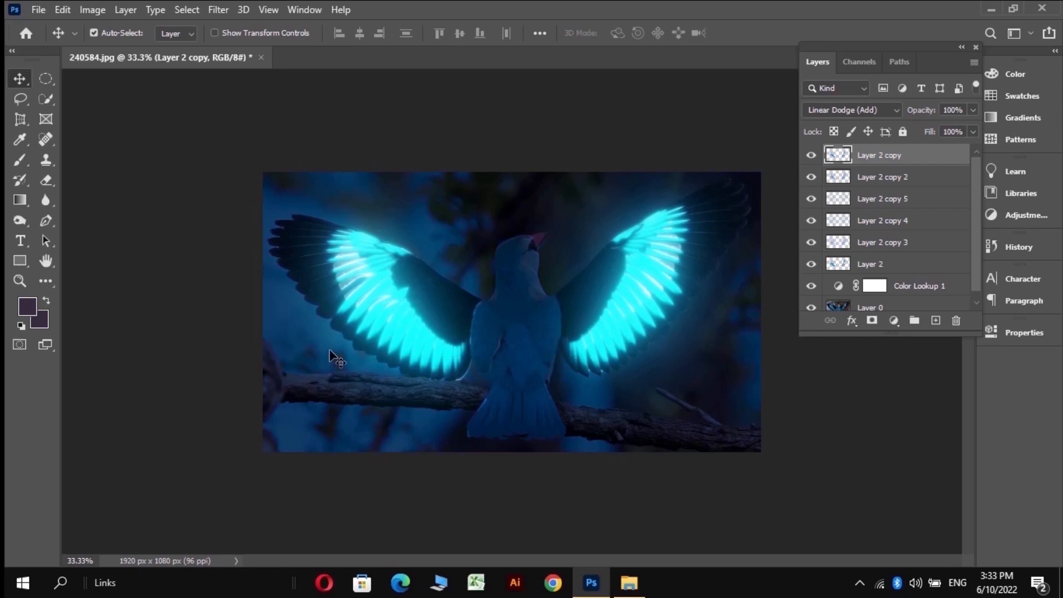